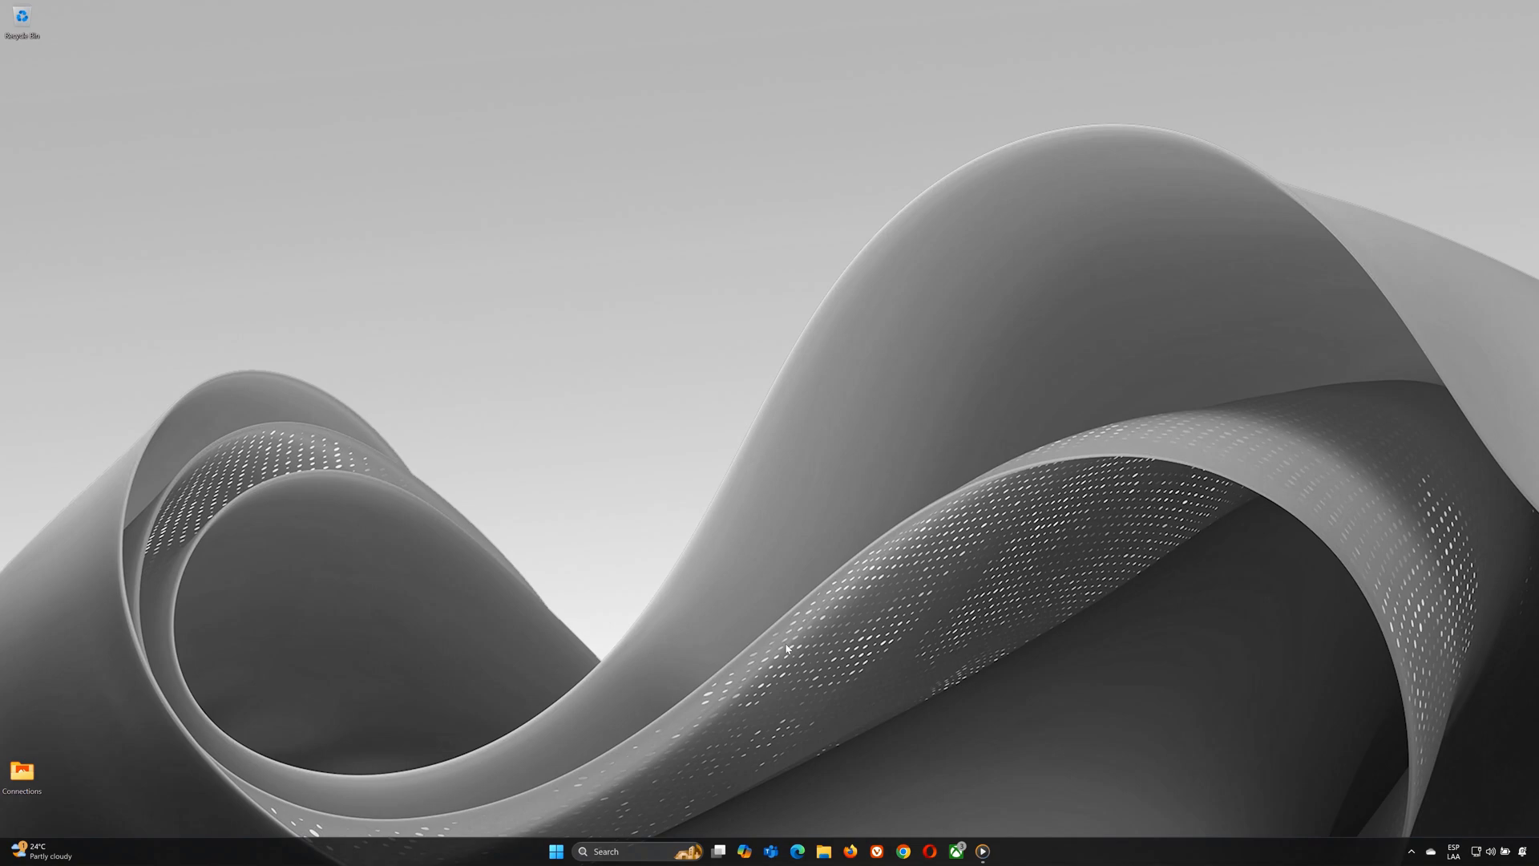
mouse_move(792, 651)
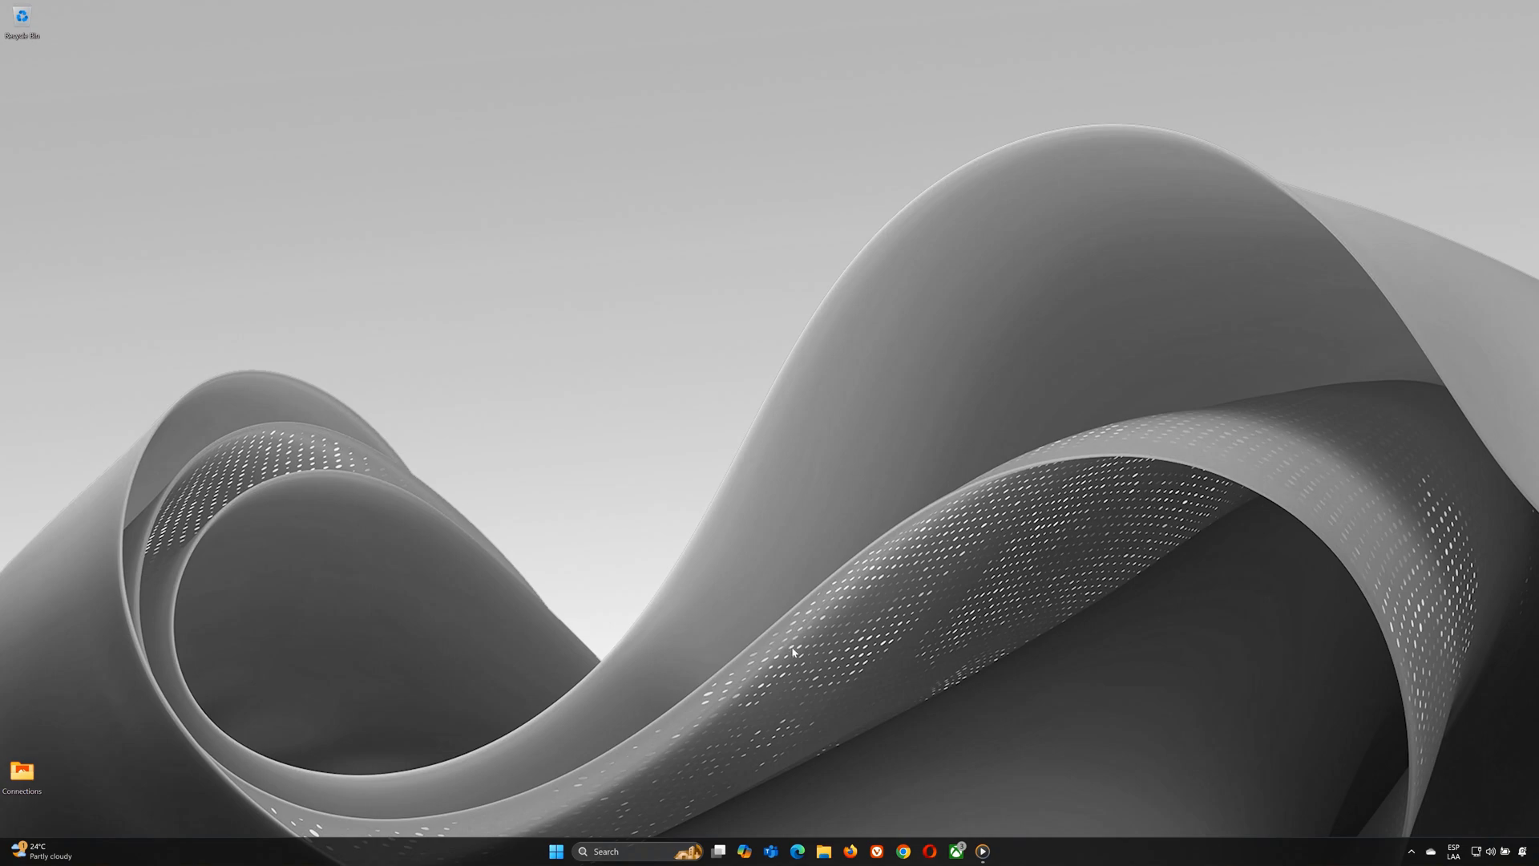
Launch Device Manager from the Start search using 'devi'
type("devi")
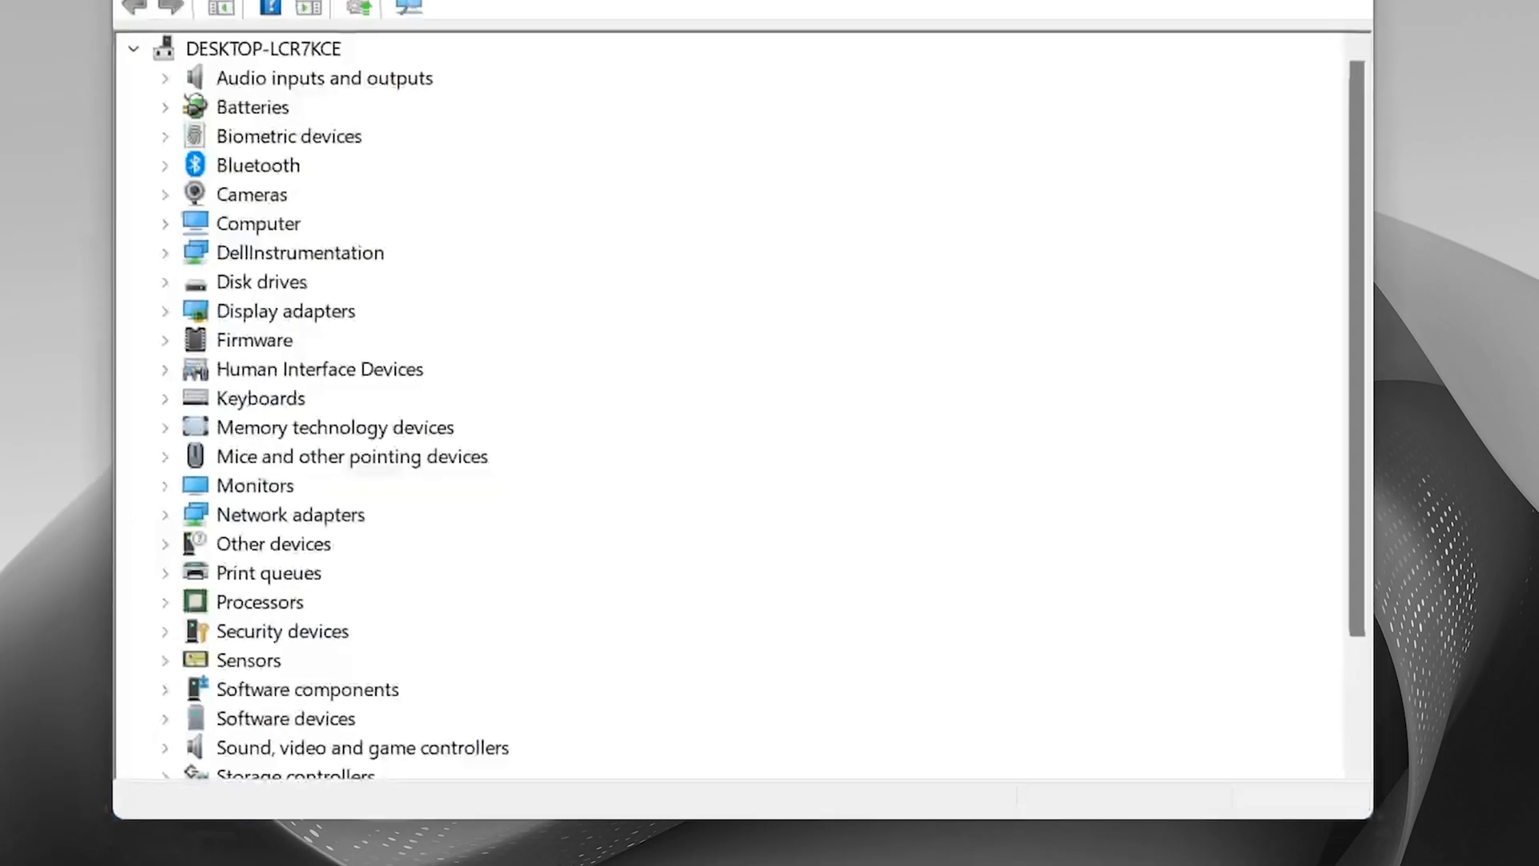
Start Update driver for the NVIDIA GeForce RTX 2060 with Max-Q Design under Display adapters
left_click(165, 311)
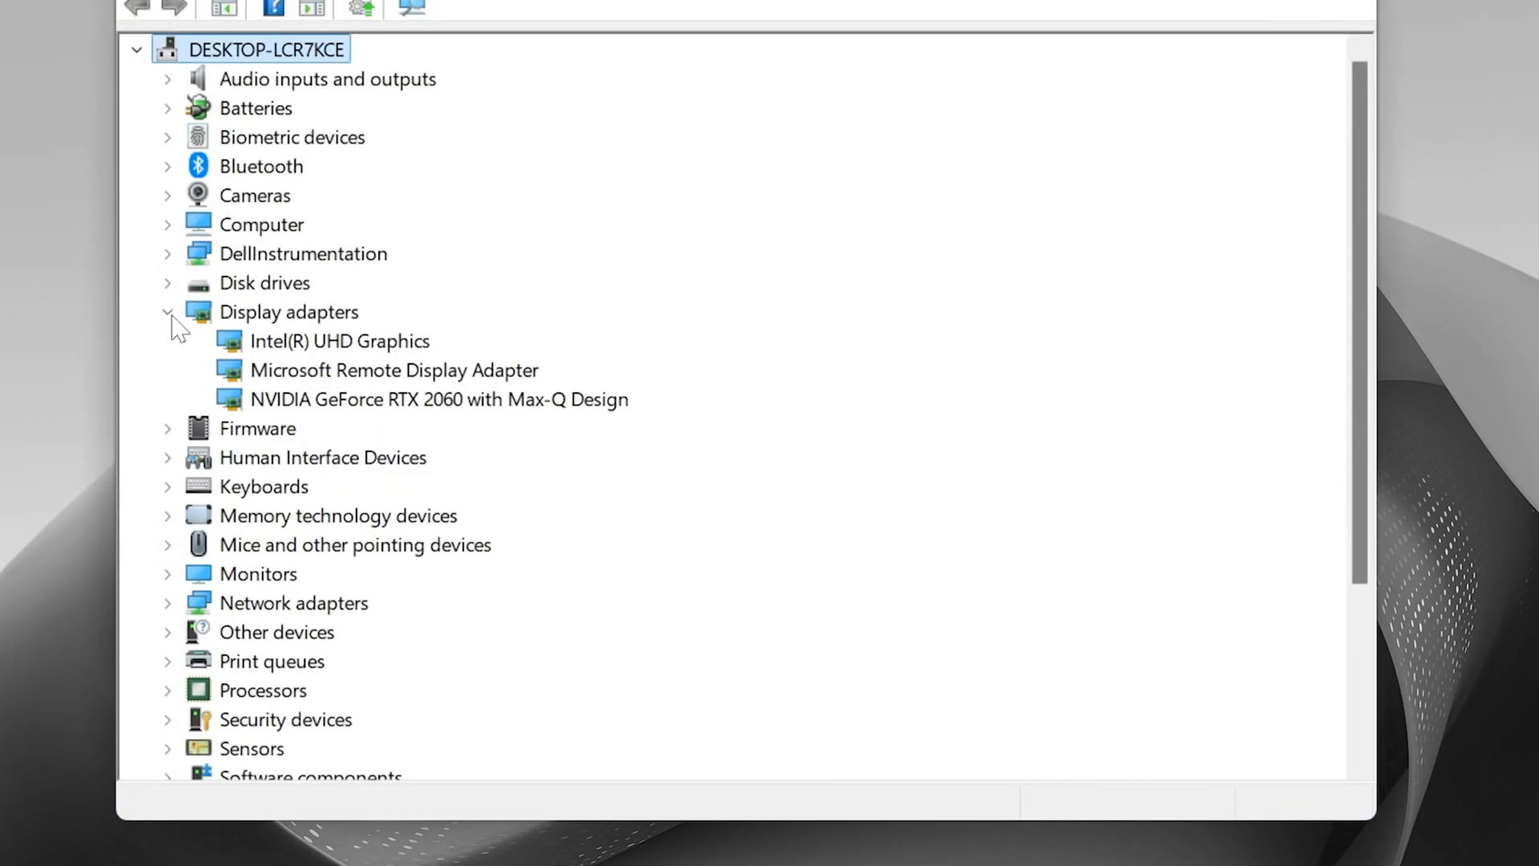
left_click(439, 399)
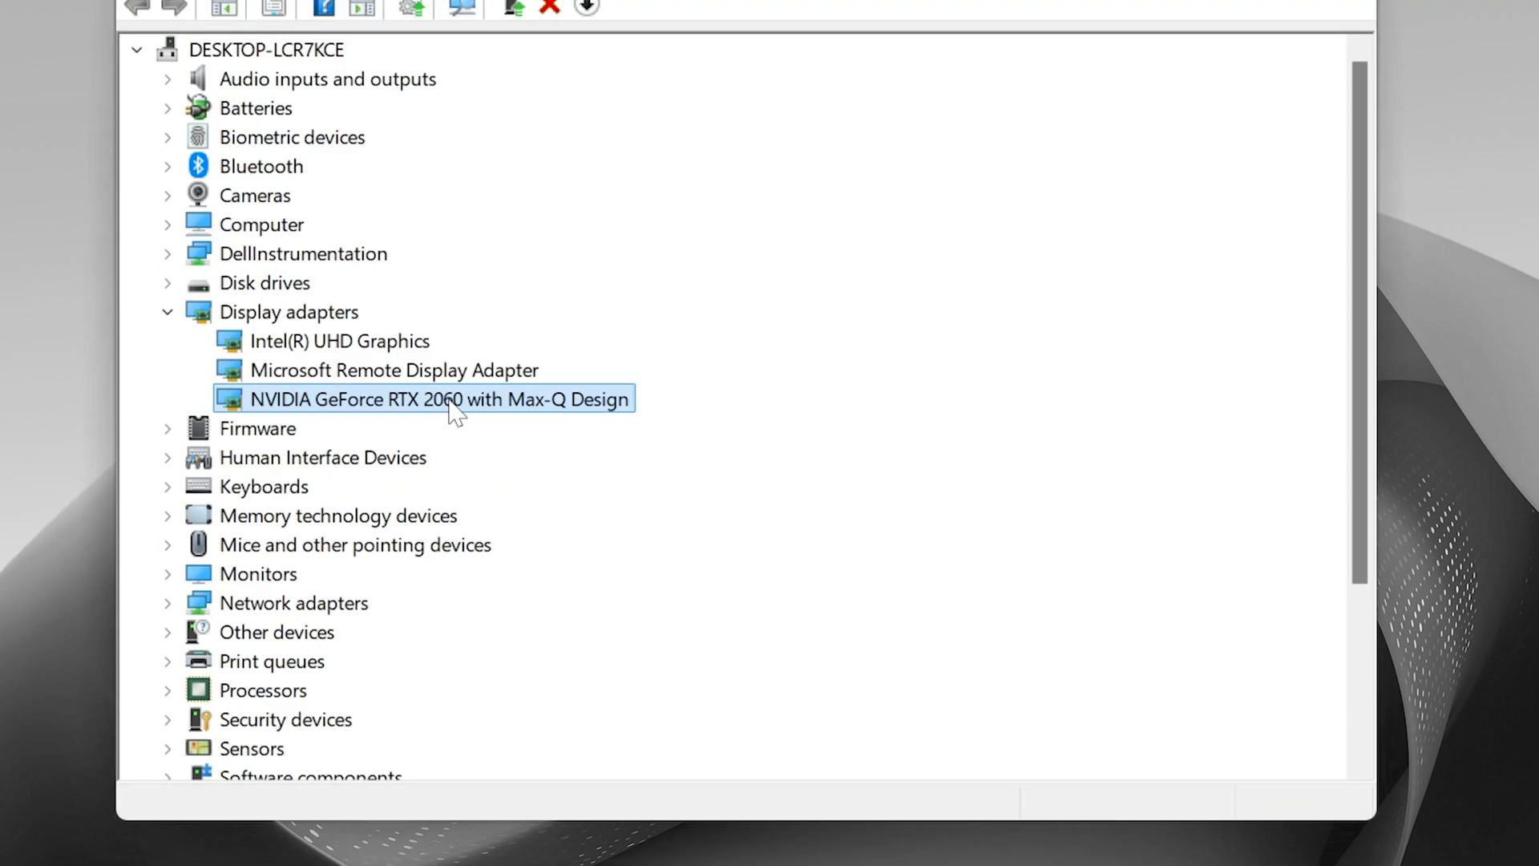
right_click(436, 399)
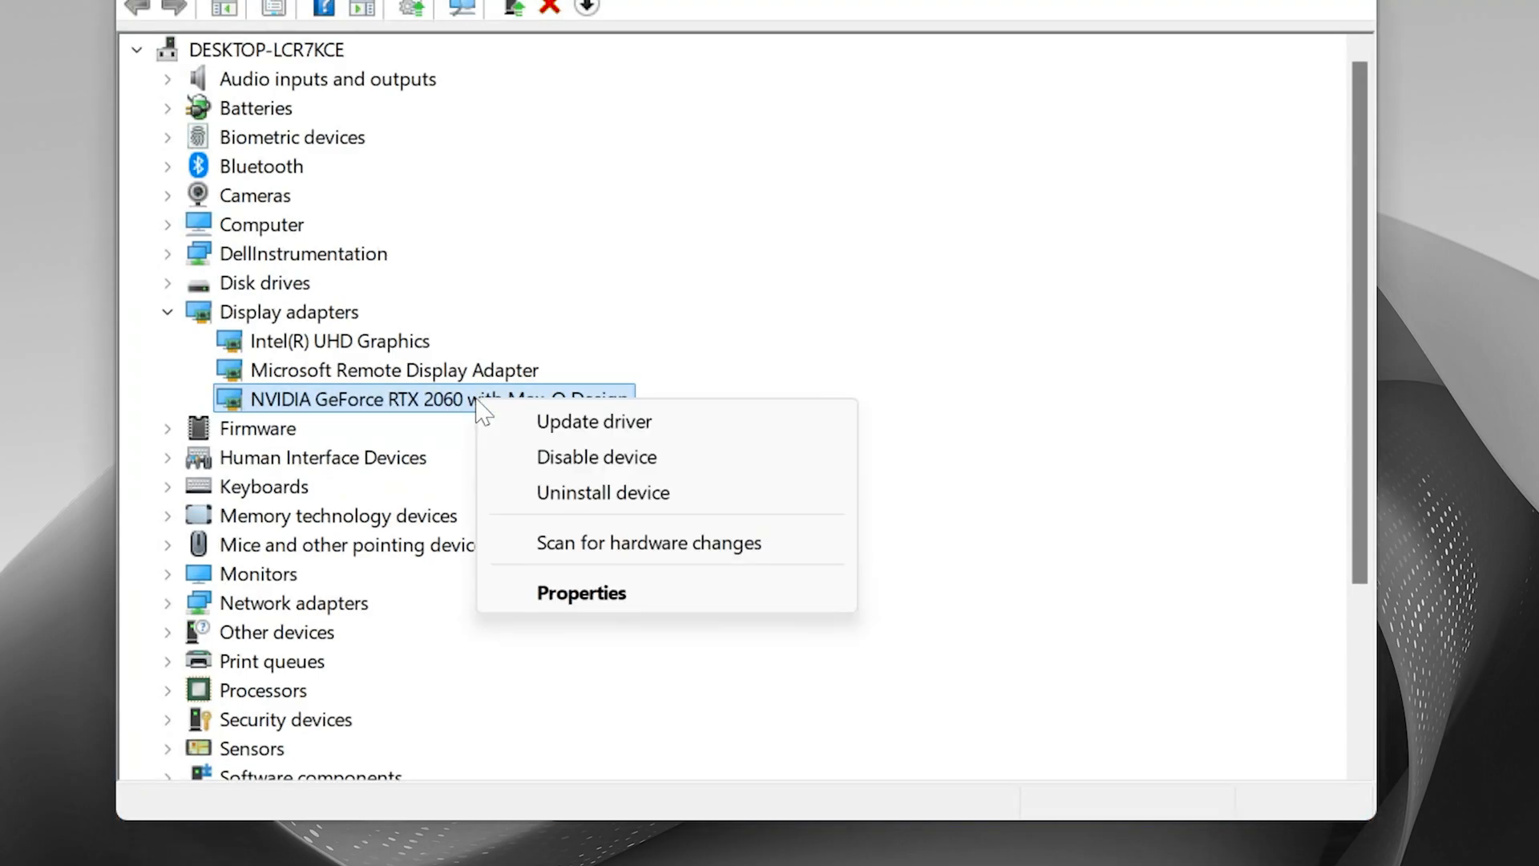
mouse_move(593, 421)
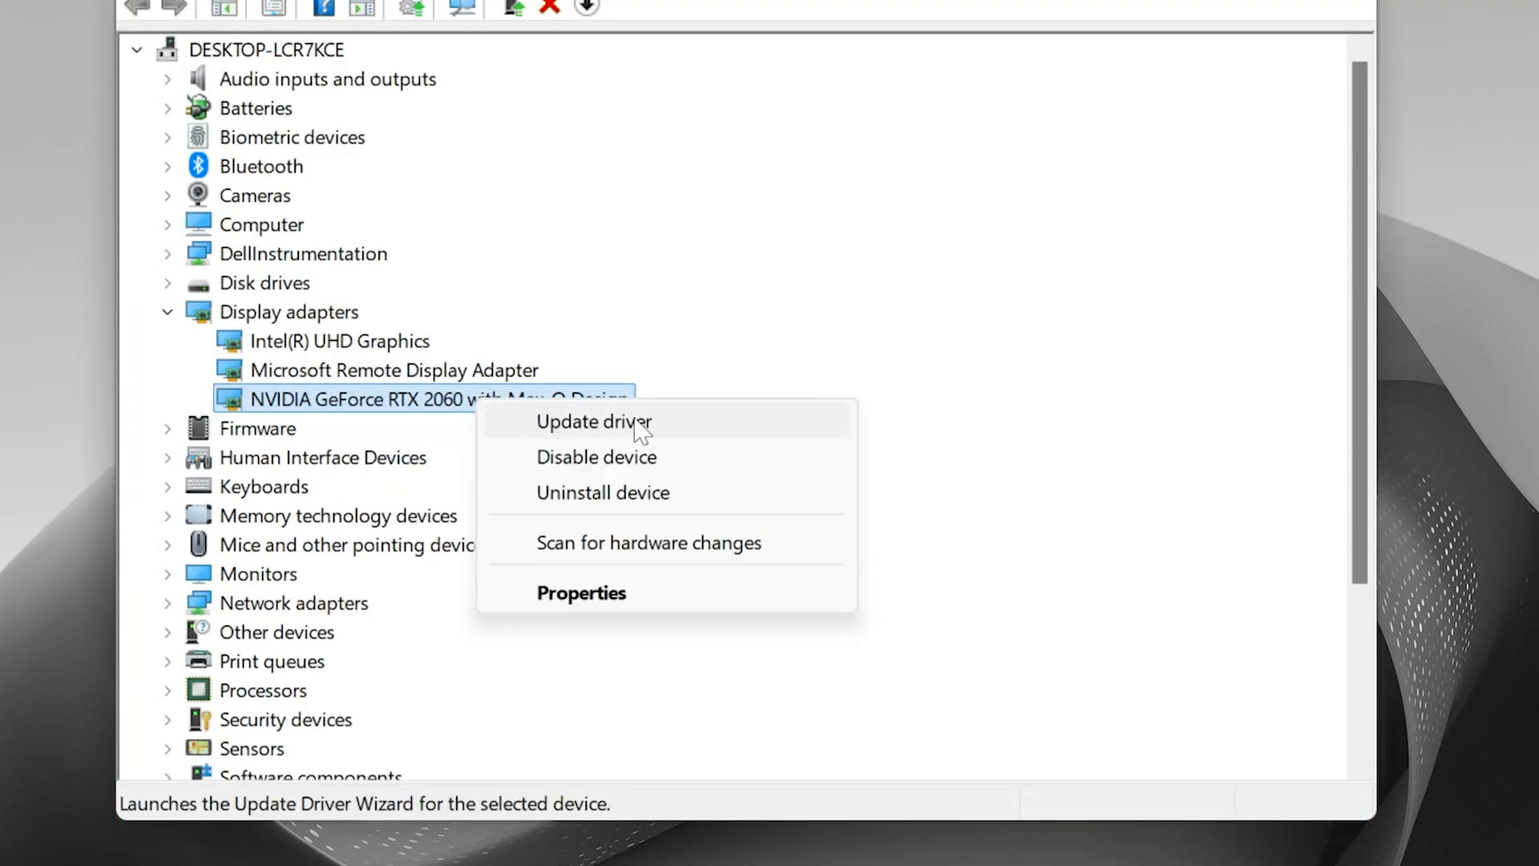
left_click(593, 422)
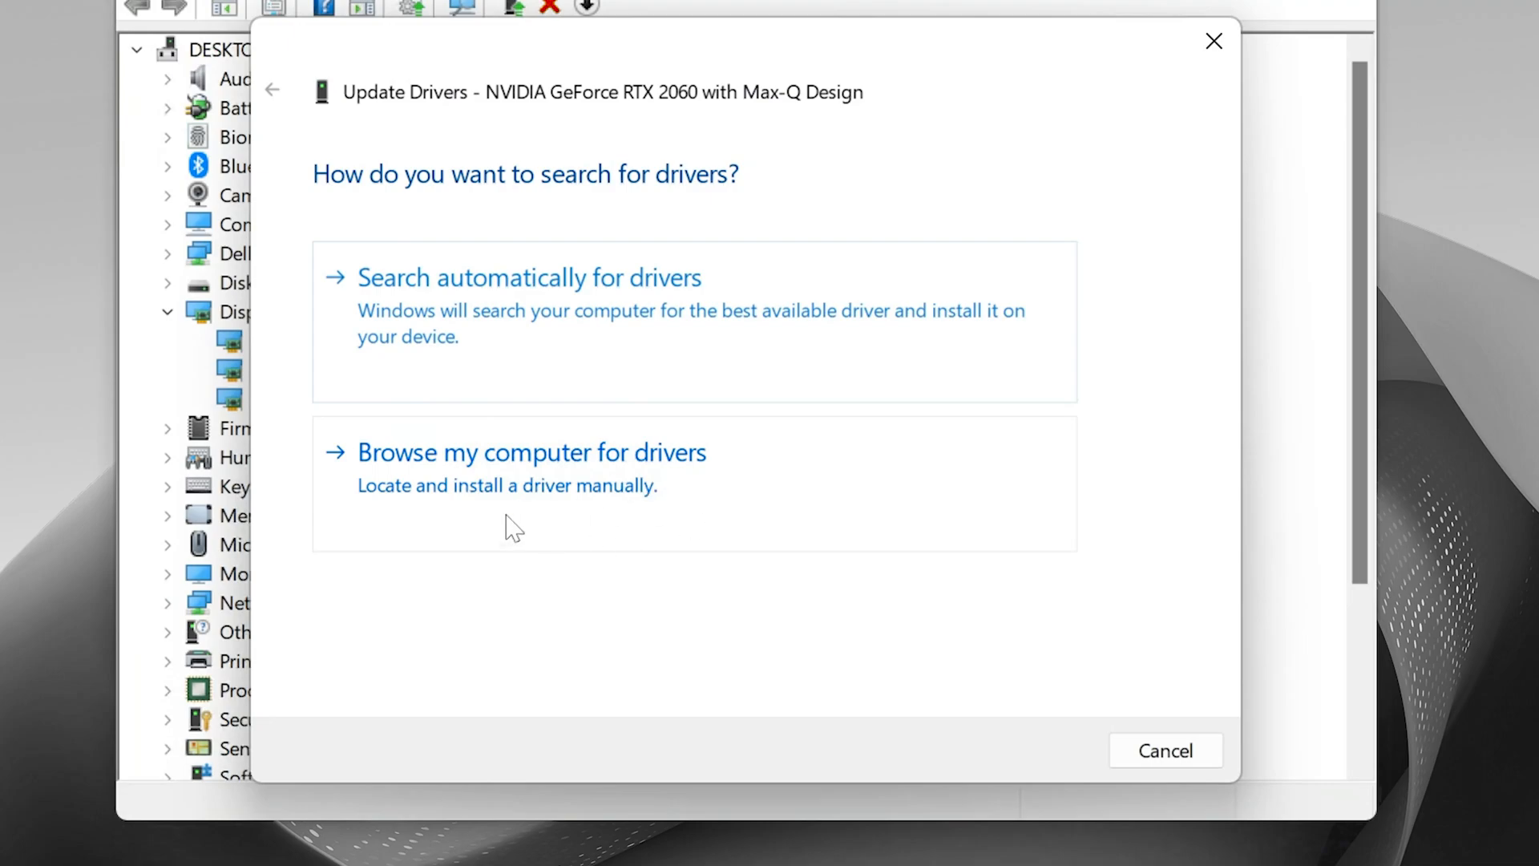
Reinstall the listed compatible RTX 2060 driver from the local driver list and close the wizard
left_click(530, 452)
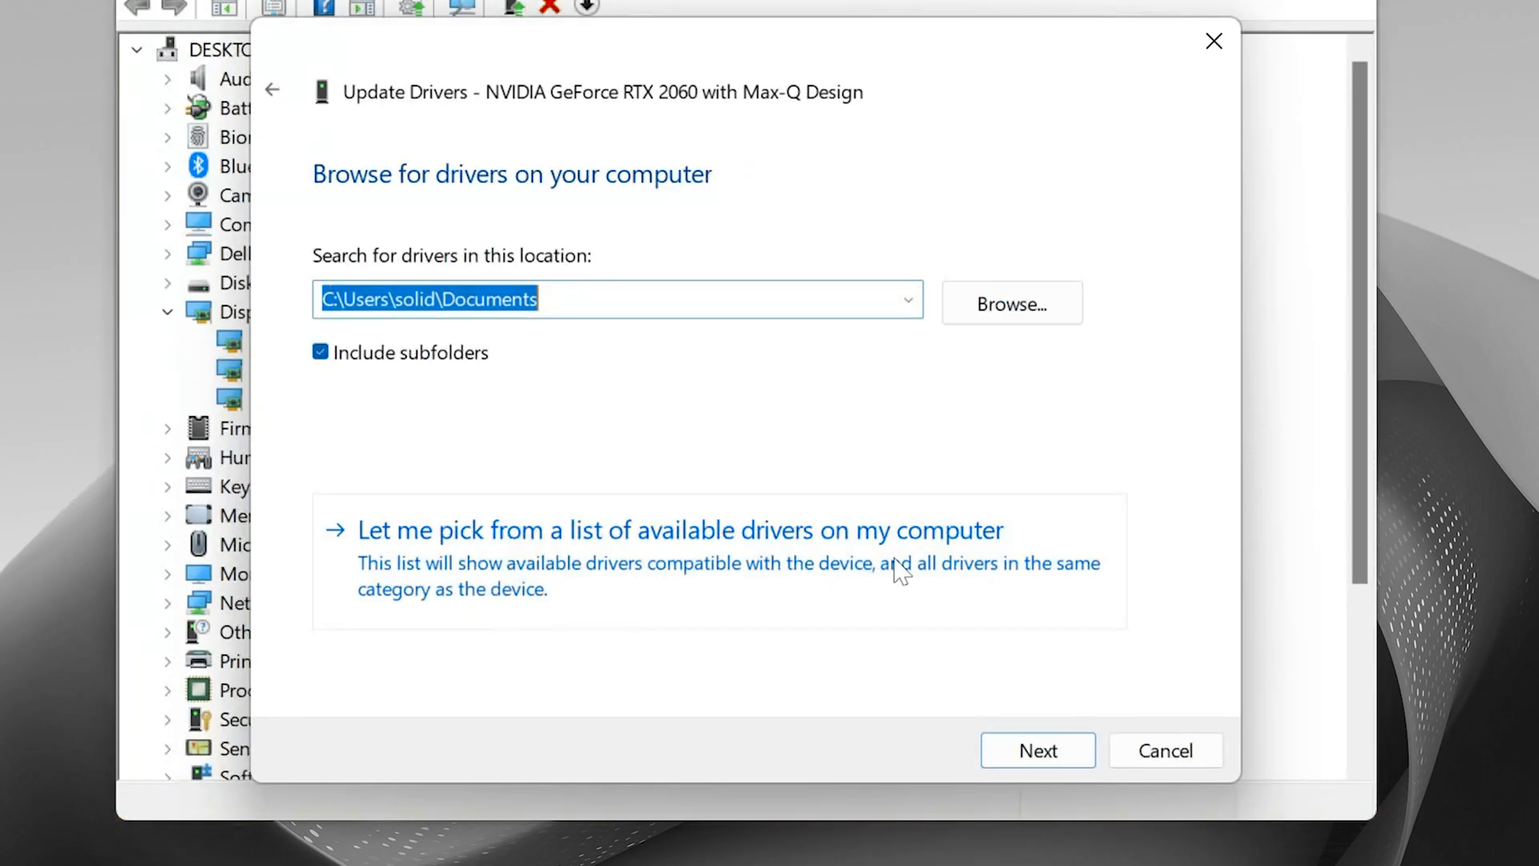
left_click(679, 530)
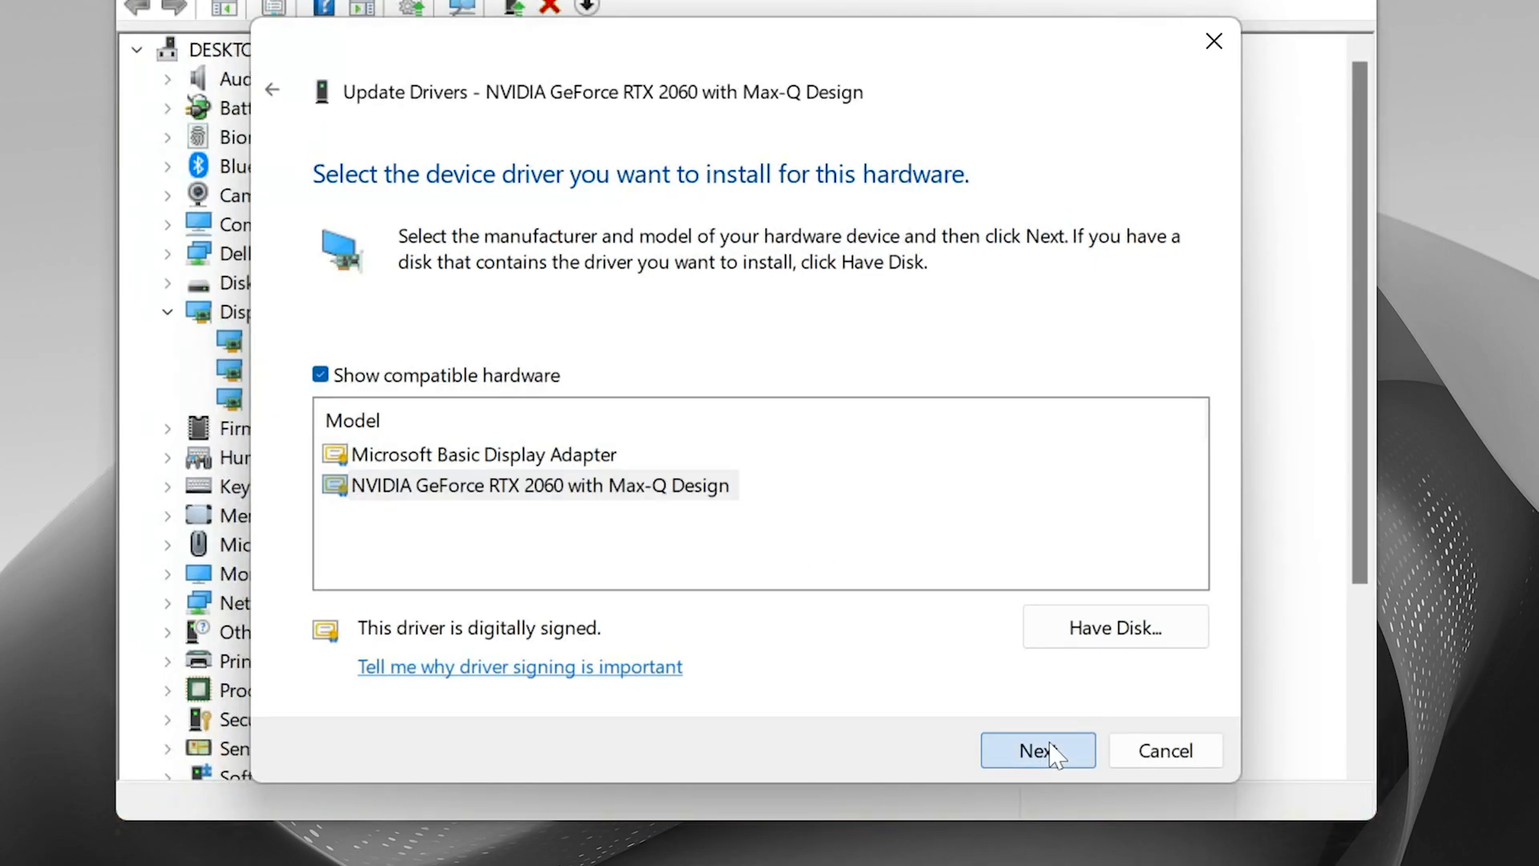
left_click(1037, 750)
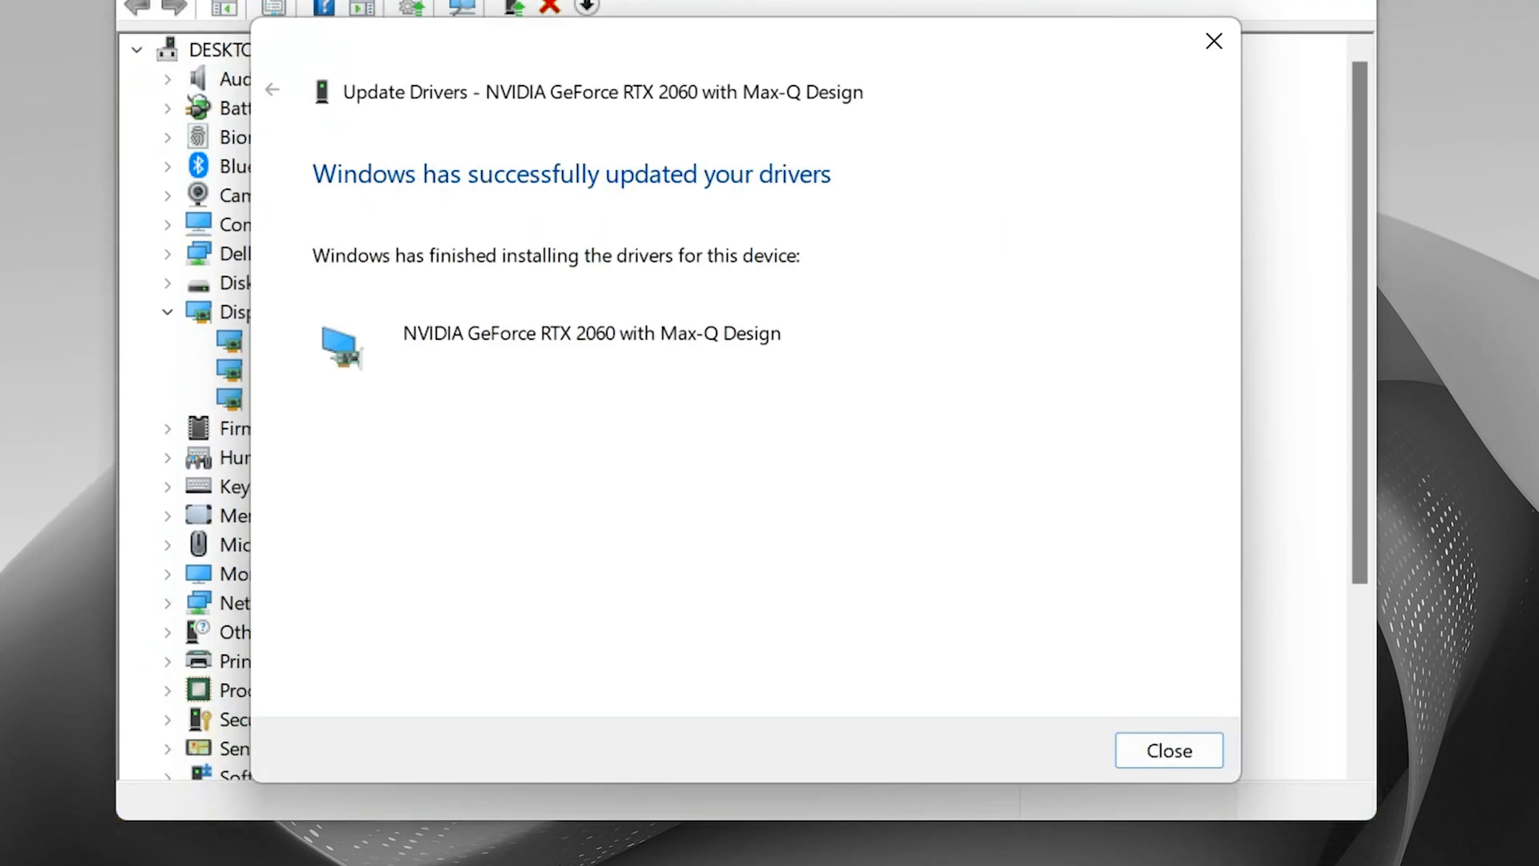
left_click(1168, 750)
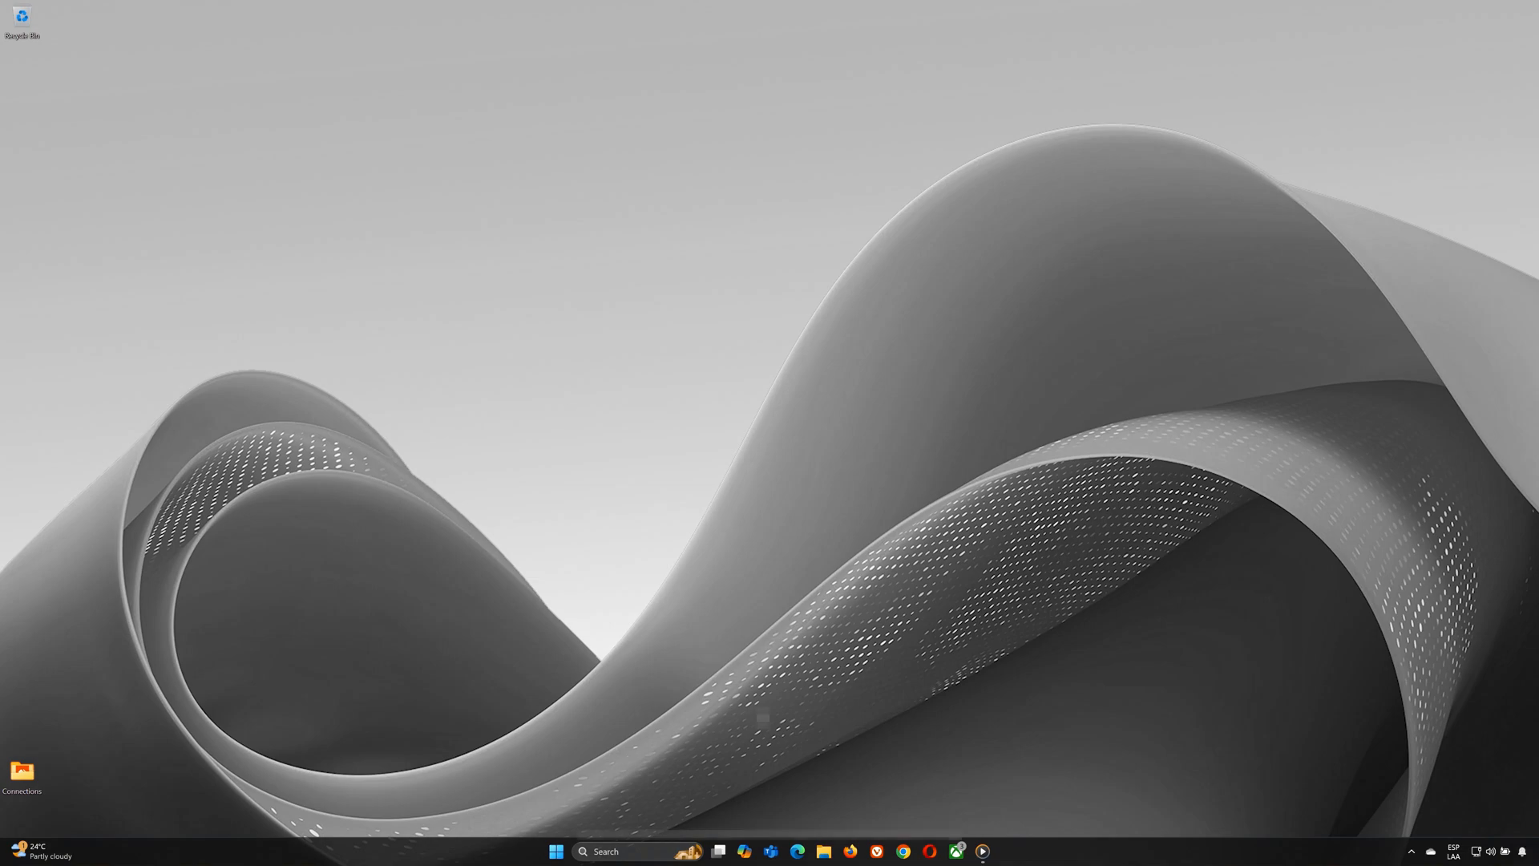
Bring up Windows Settings from the taskbar
left_click(555, 851)
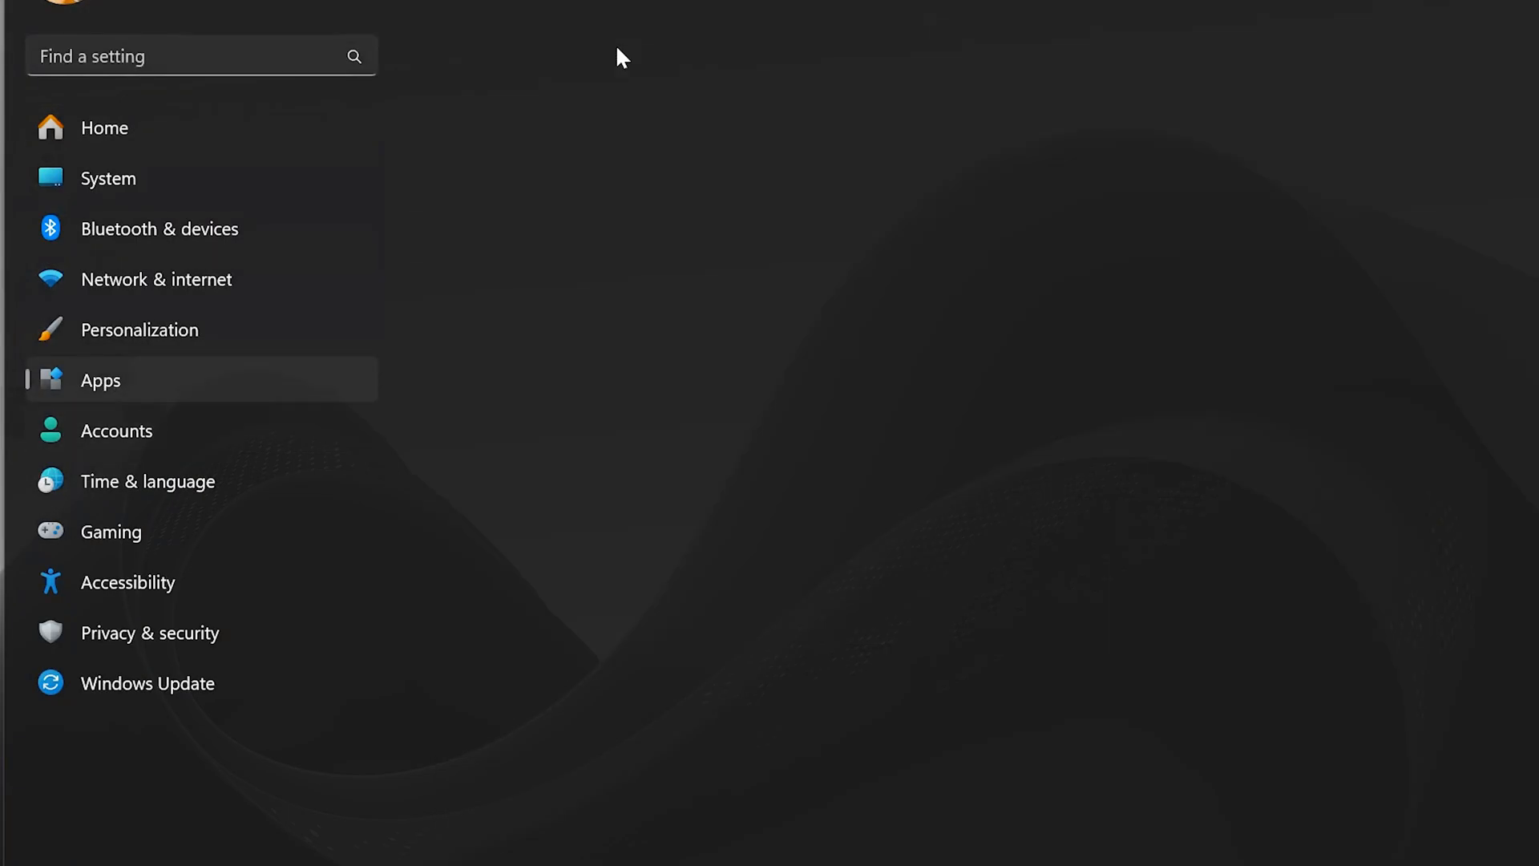
Filter installed apps to 'nvidia' and request uninstall of the NVIDIA app entry
type("nvidia")
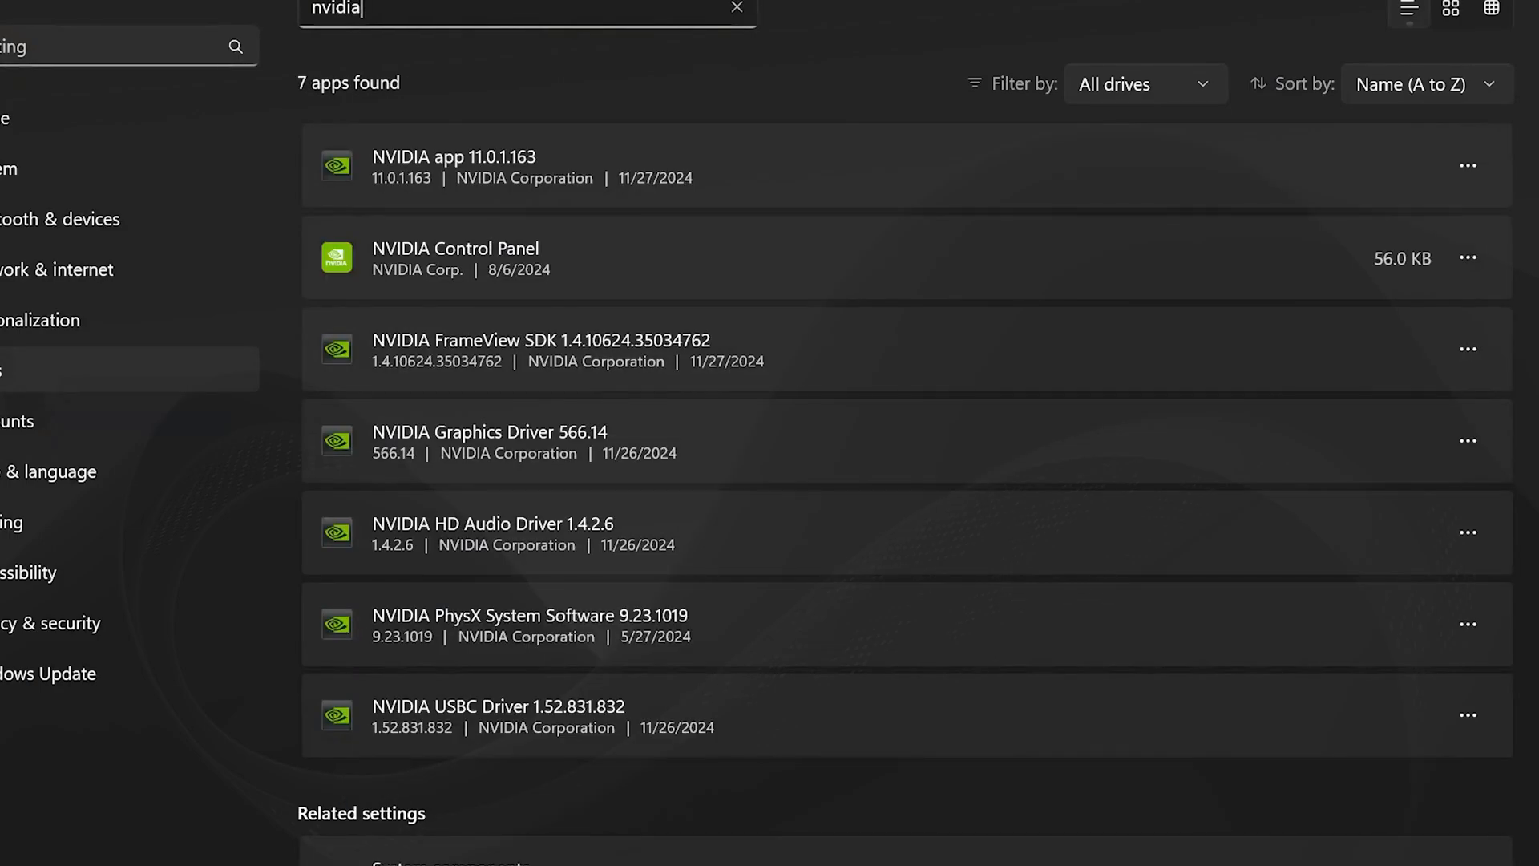
left_click(1467, 258)
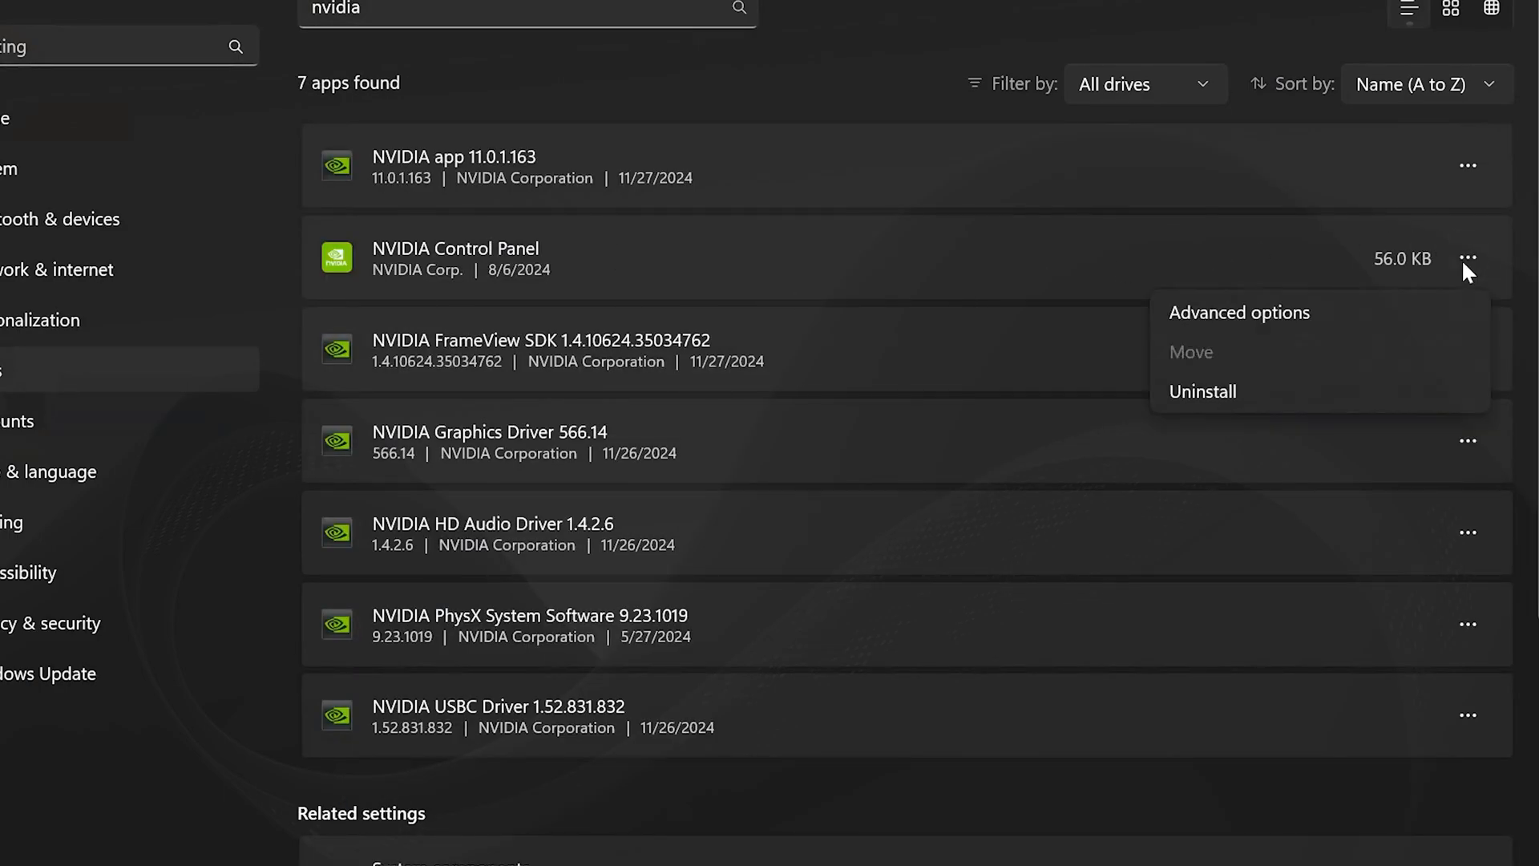
mouse_move(1215, 396)
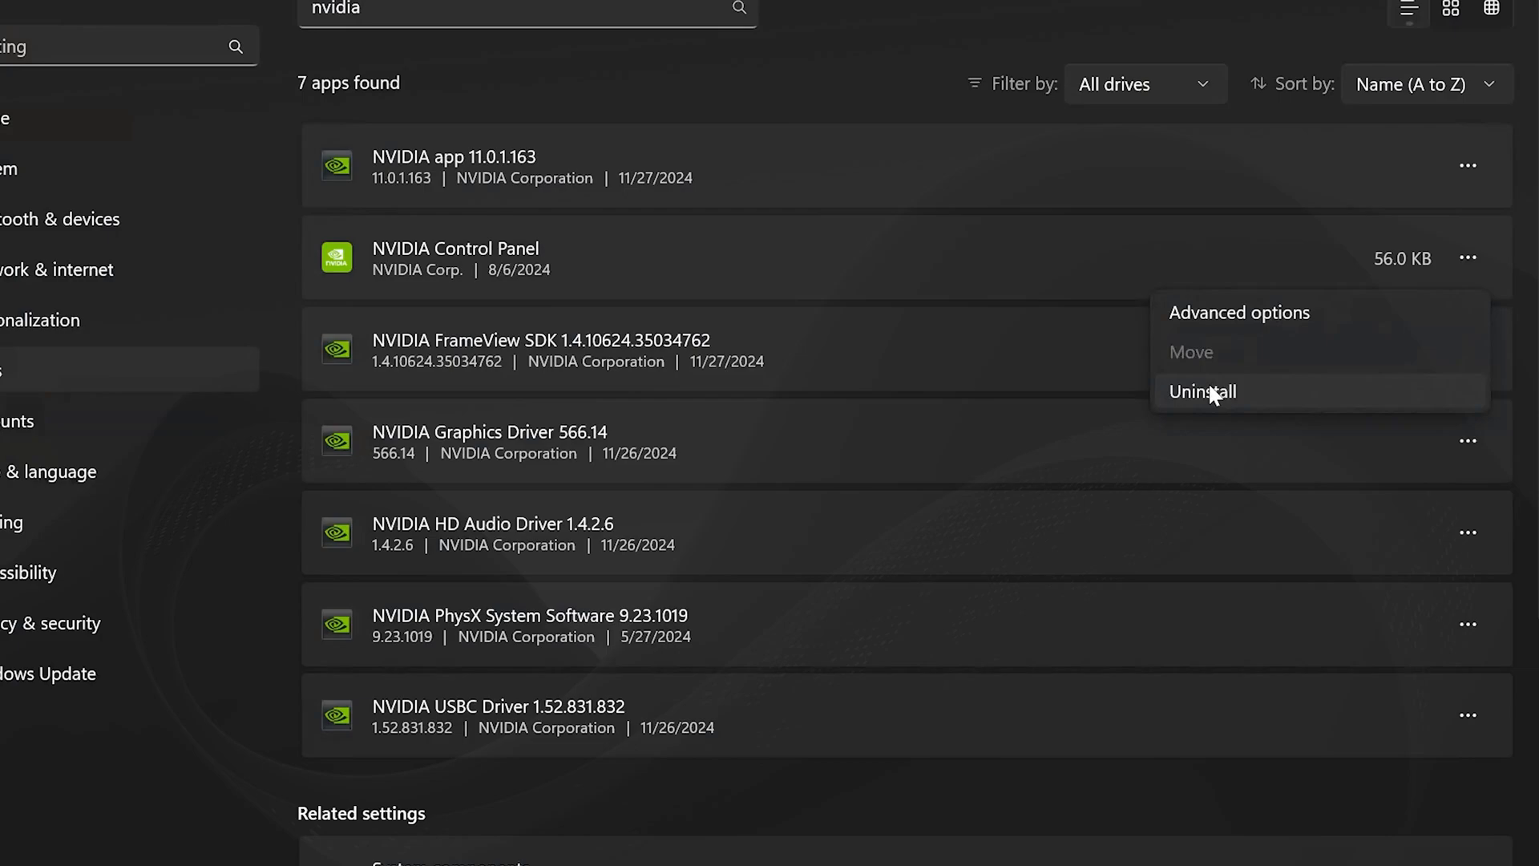
left_click(1201, 392)
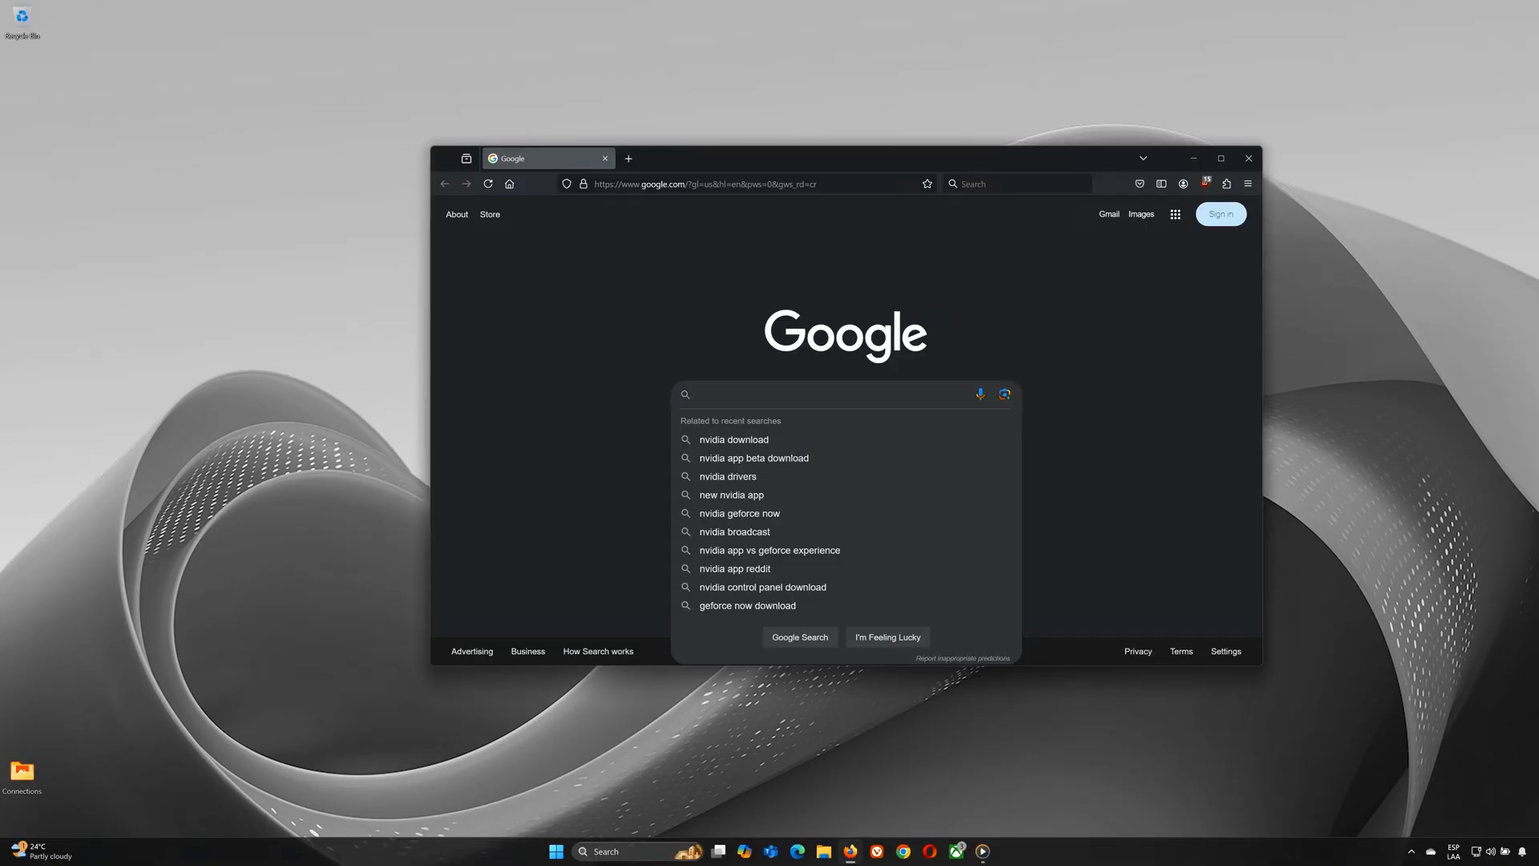
Search Google for 'nvidia app' and go to the NVIDIA App page on nvidia.com
type("nvidia app")
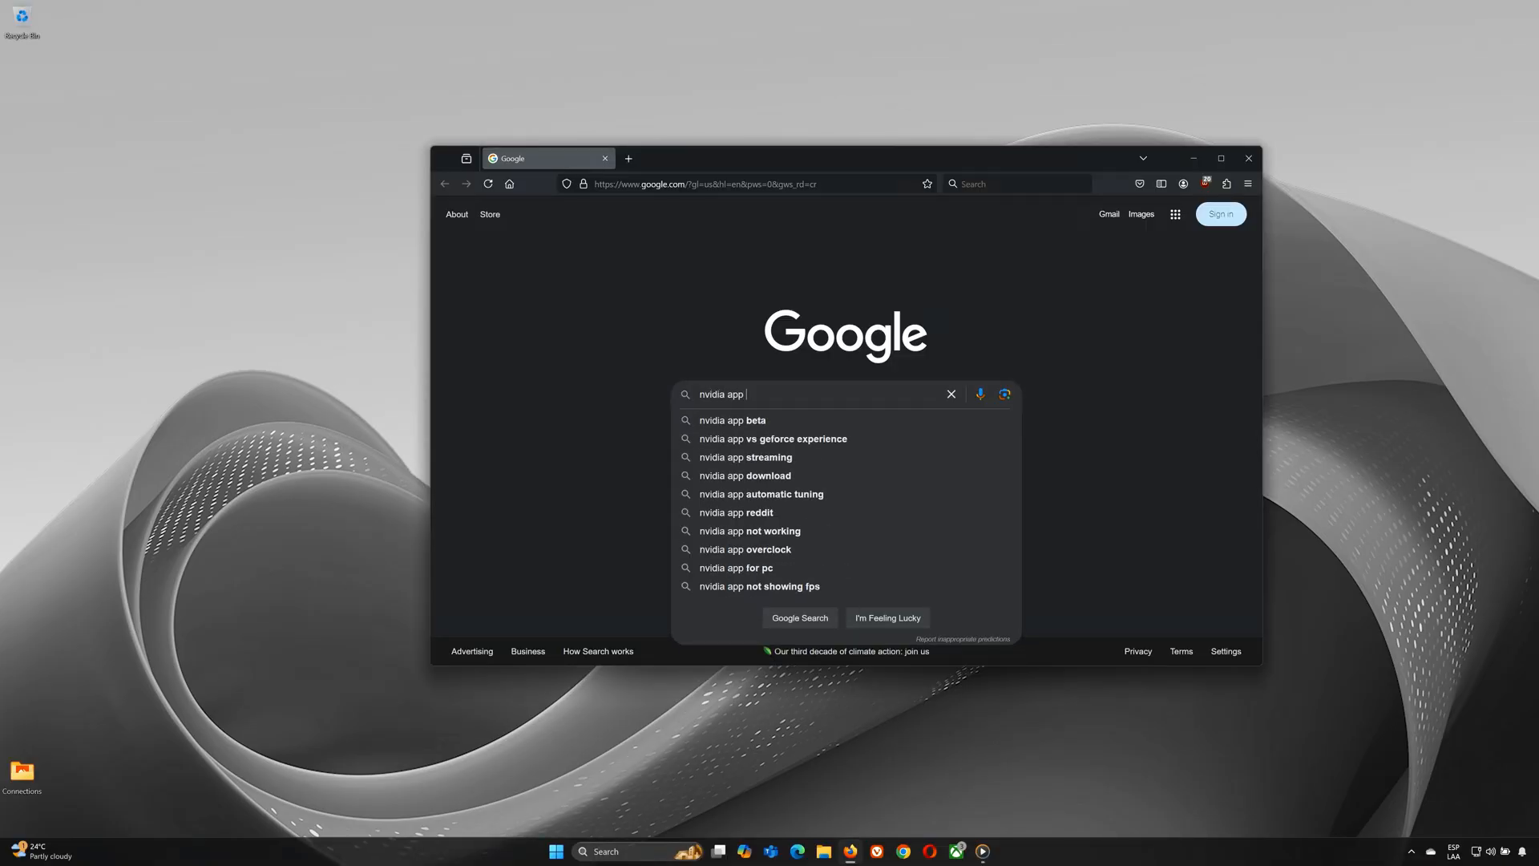
left_click(746, 474)
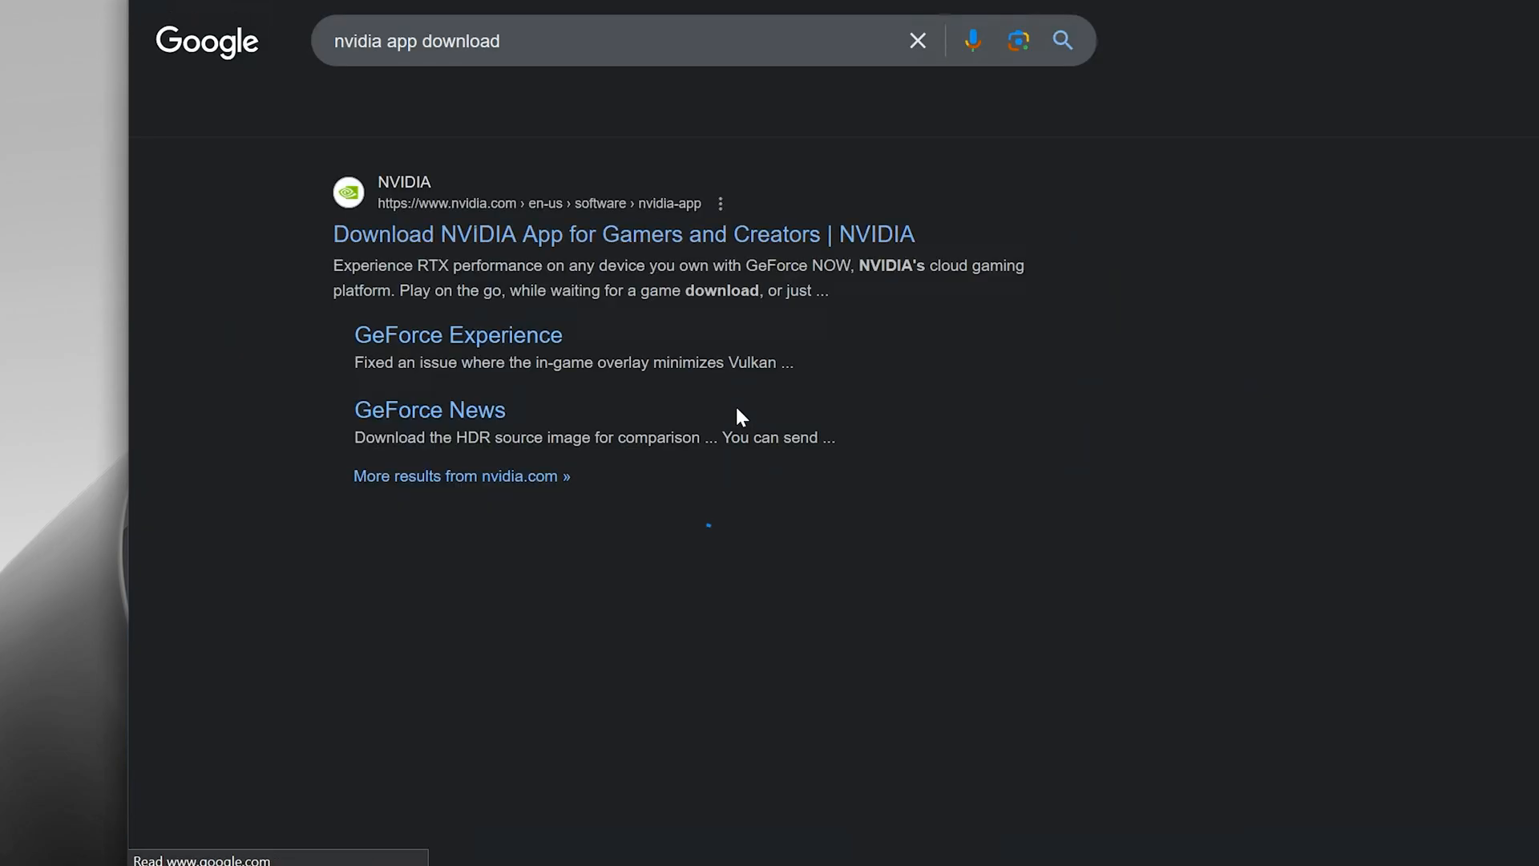
left_click(623, 234)
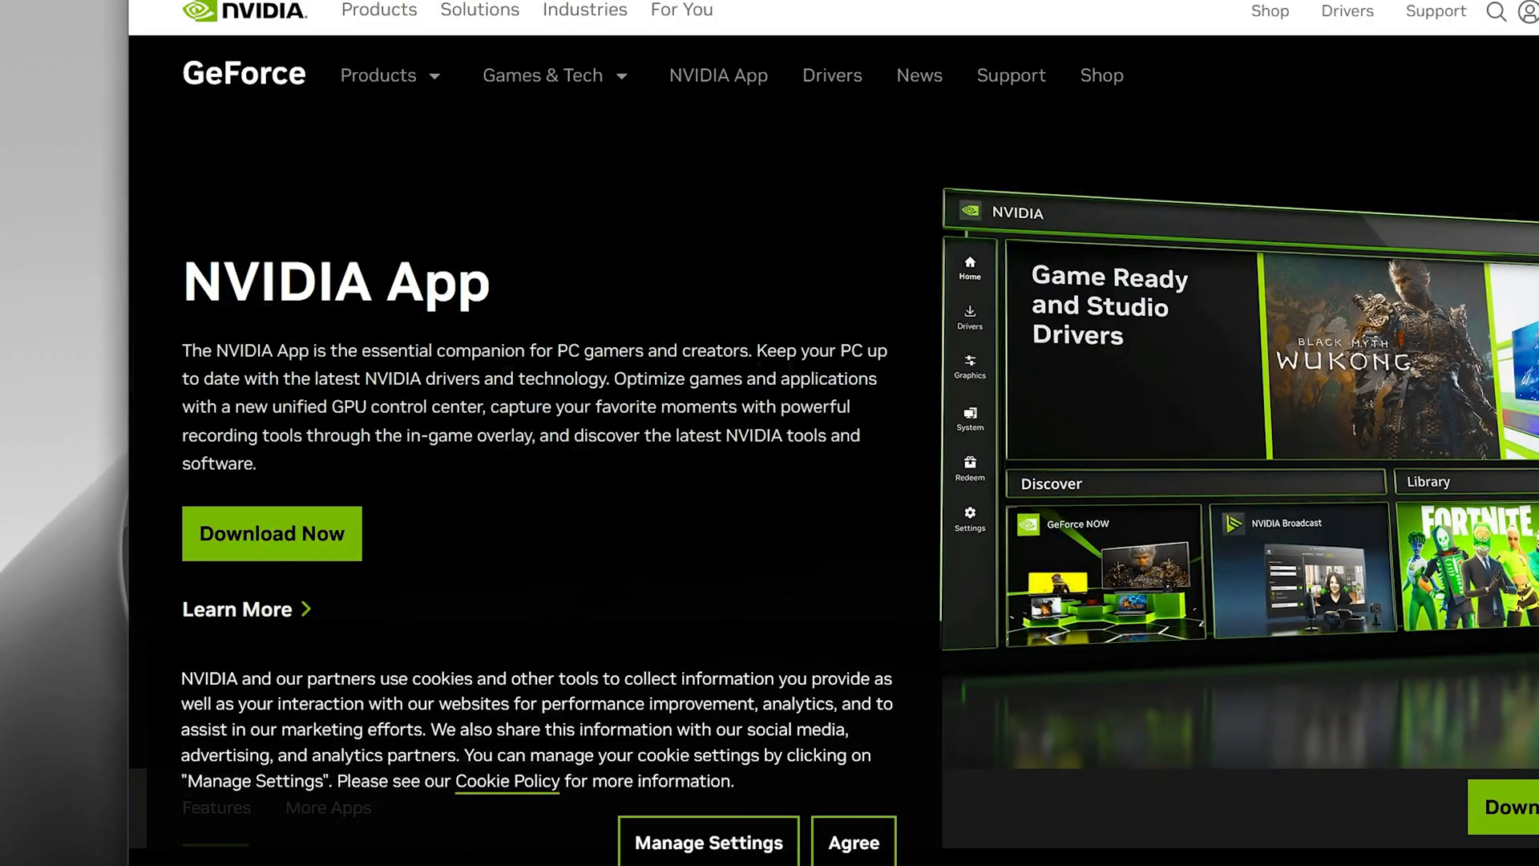
Download the NVIDIA App installer via Download Now
left_click(272, 532)
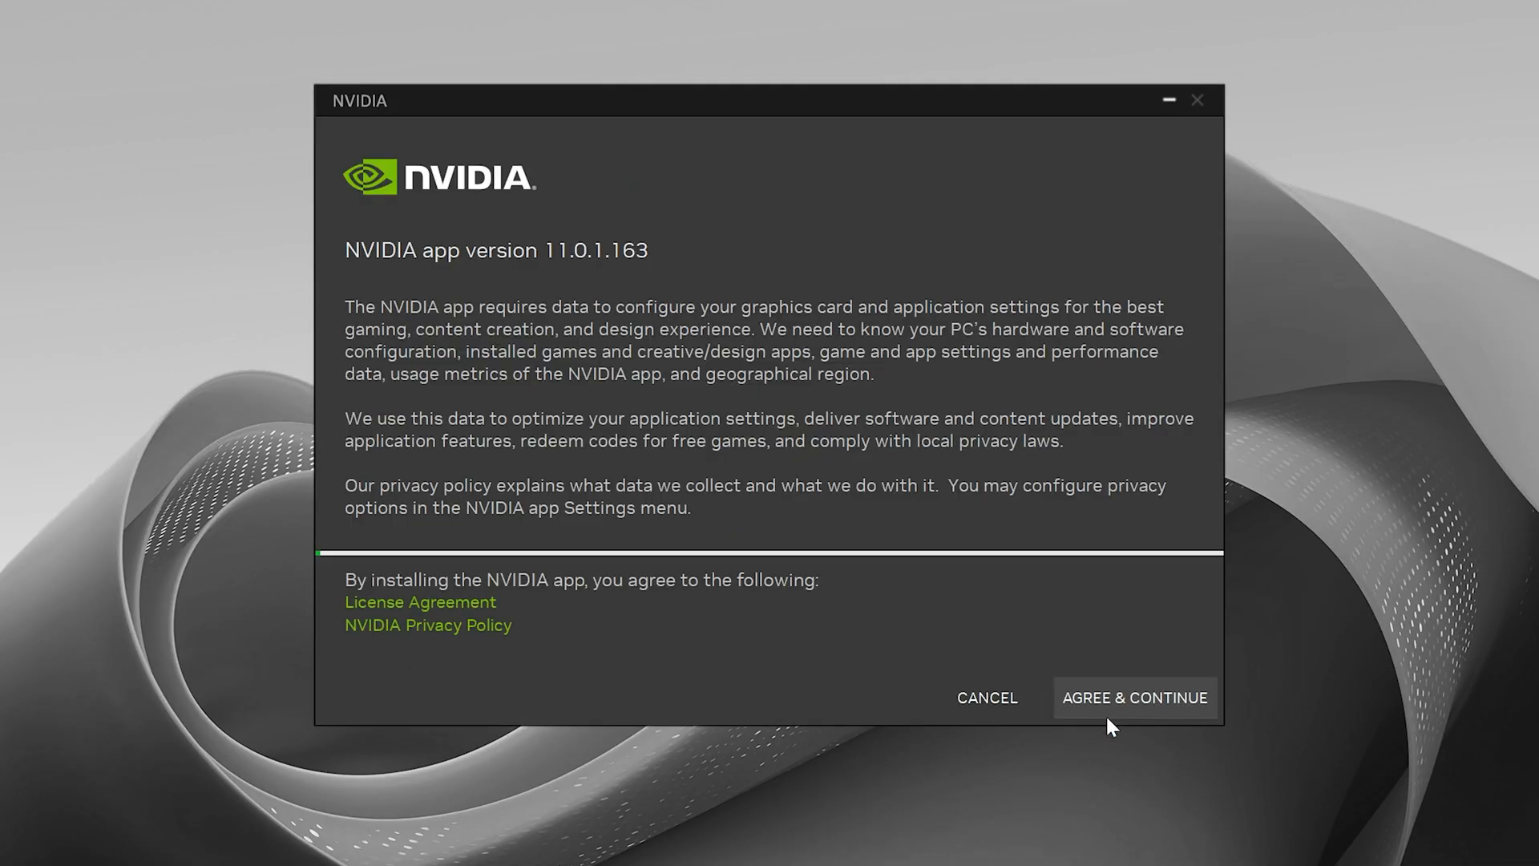
Accept the terms with AGREE & CONTINUE so NVIDIA app 11.0.1.163 prepares to install
left_click(1134, 698)
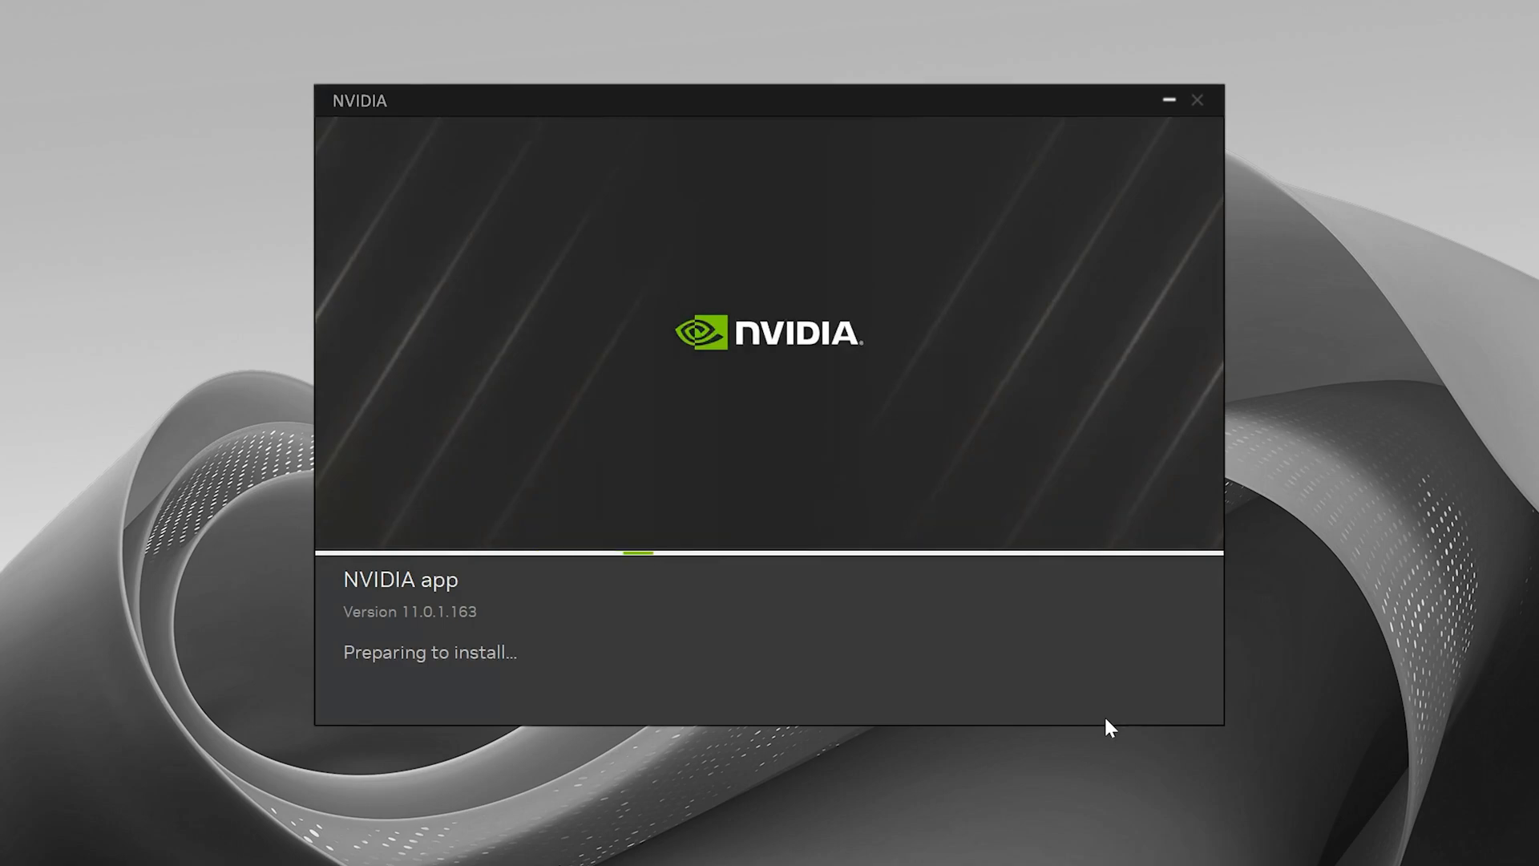